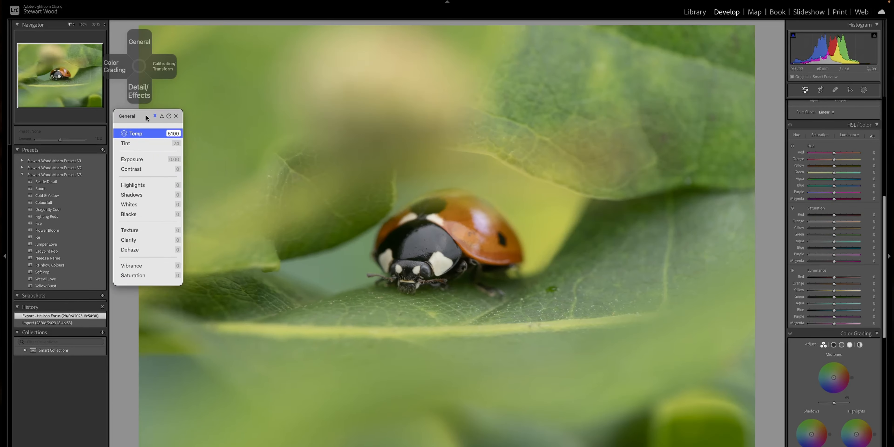
Set HSL Saturation Red +15, Orange +2, Yellow -25 and Blue -24 via the TourBox HUD
left_click(176, 116)
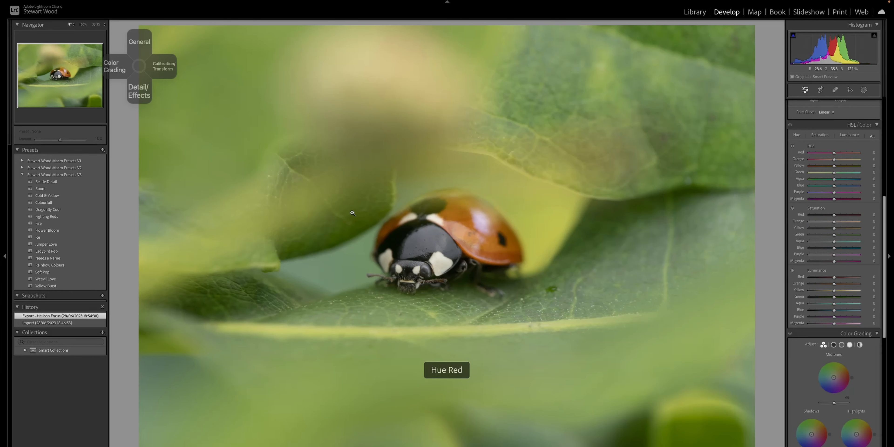
left_click(819, 134)
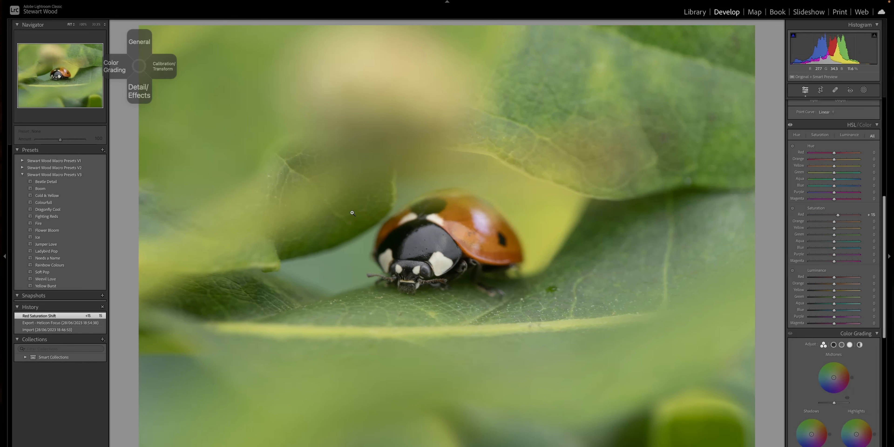
left_click_drag(832, 221, 835, 221)
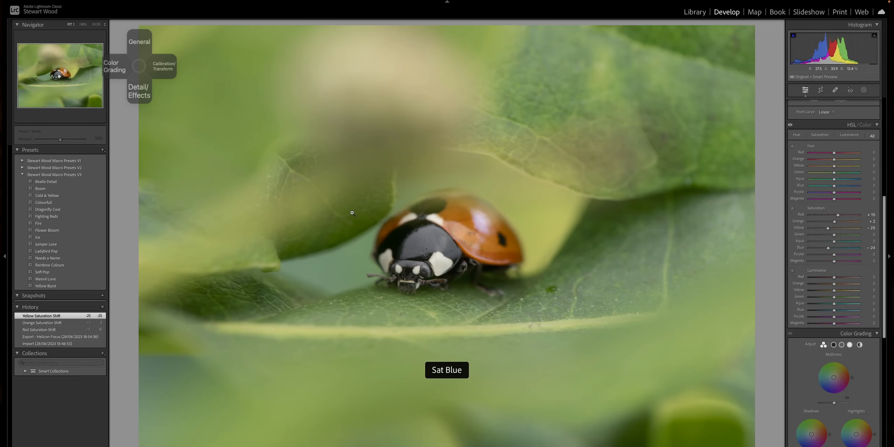
left_click_drag(849, 247, 843, 247)
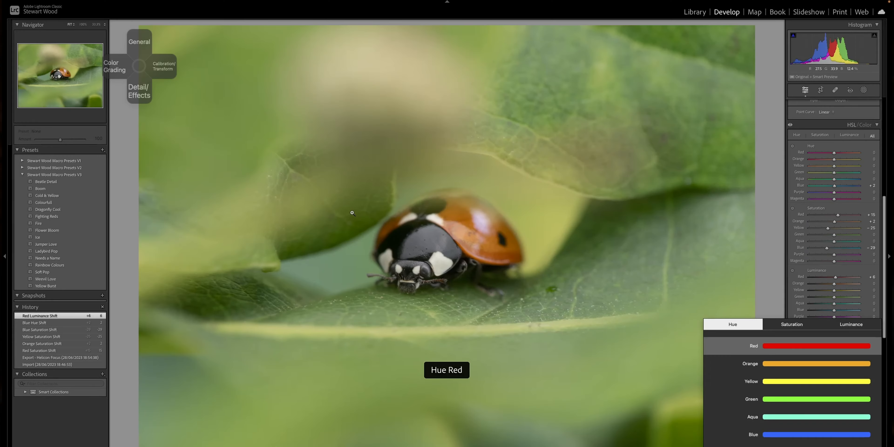
Set Blue Hue +2, Blue Saturation -29, then Luminance Red +6, Orange +3 and Yellow +1
left_click(790, 324)
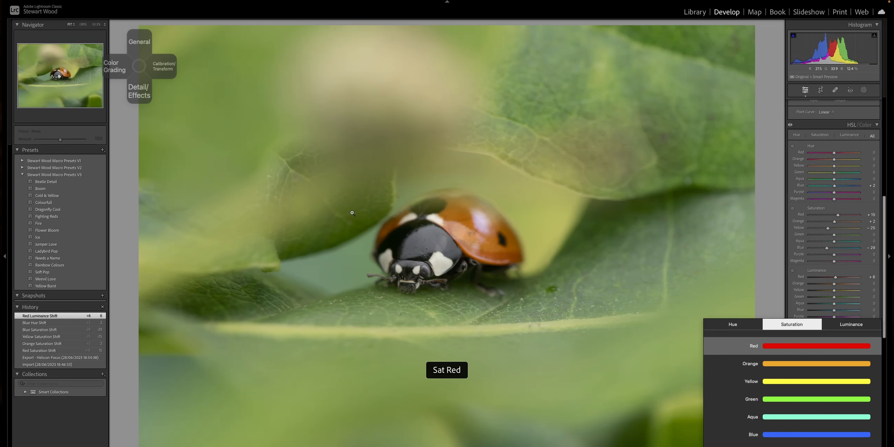
left_click(850, 324)
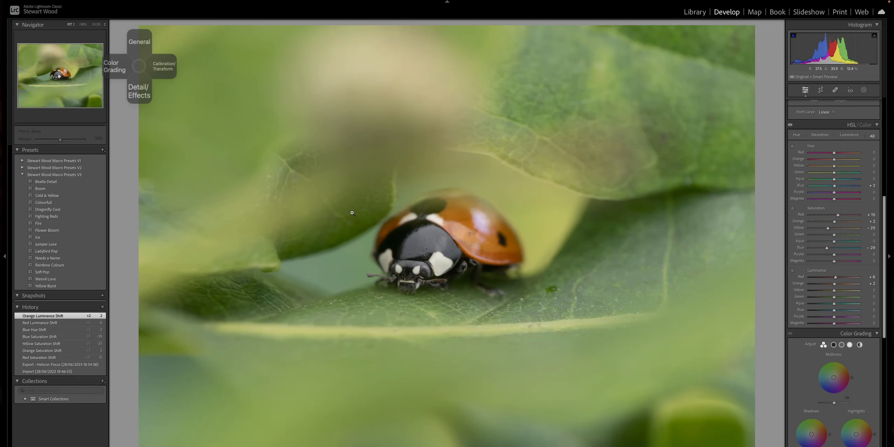
left_click_drag(837, 283, 843, 284)
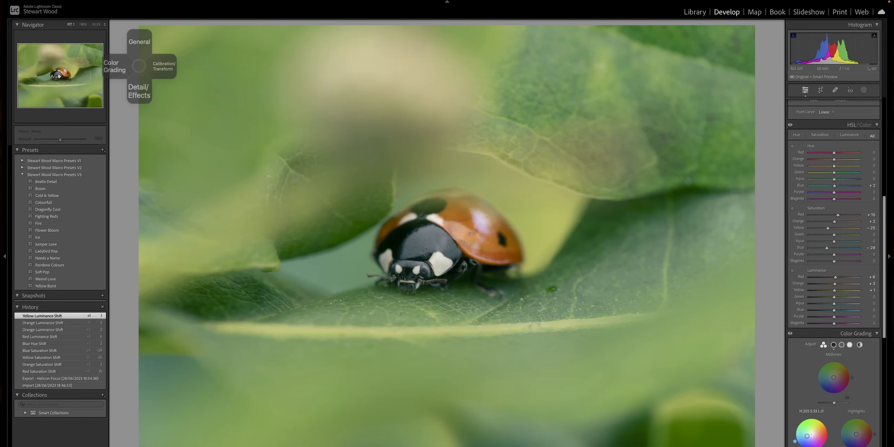
Grade Shadows Hue 203 Sat 33, Highlights Hue 79 Sat 11, and raise Blending to 100
left_click(855, 434)
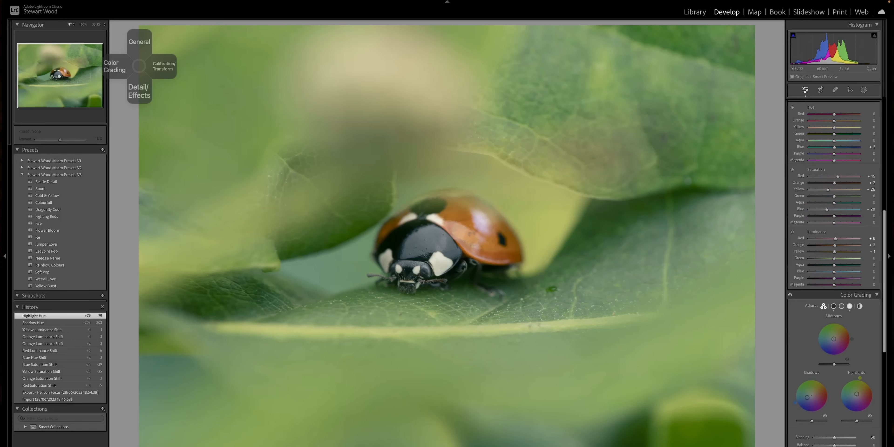
mouse_move(766, 411)
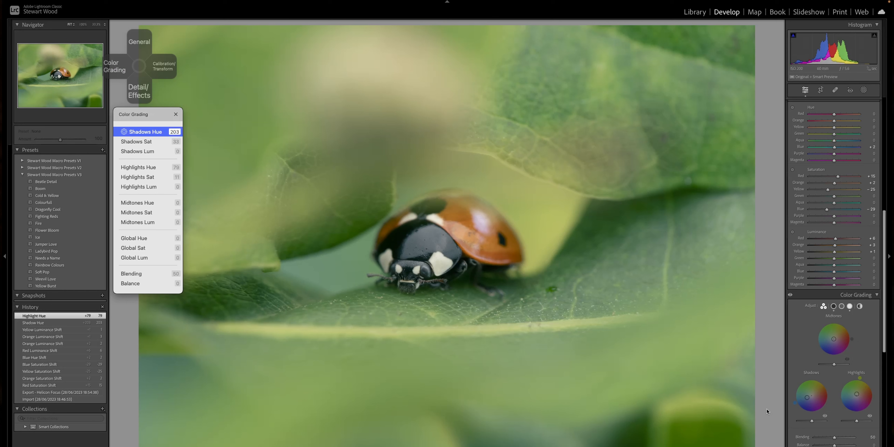
left_click(141, 247)
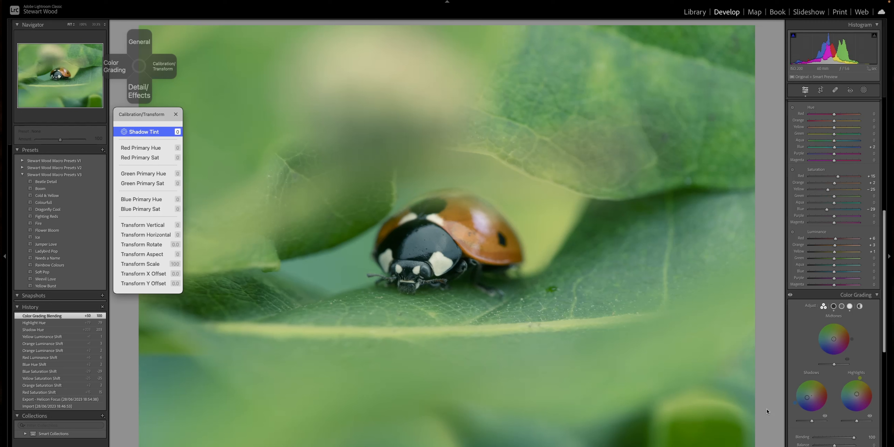
Calibrate Red Primary Hue 27 Sat 80, Green Hue 80, Blue Hue -9 and Blue Saturation -68
left_click(148, 148)
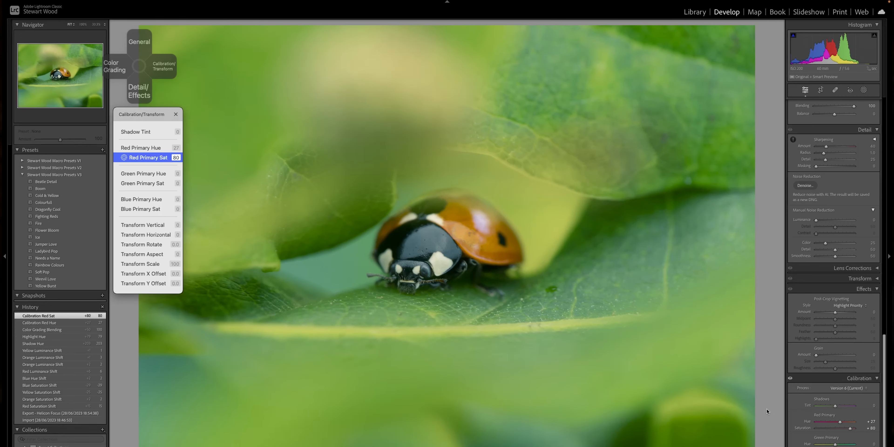
left_click(144, 173)
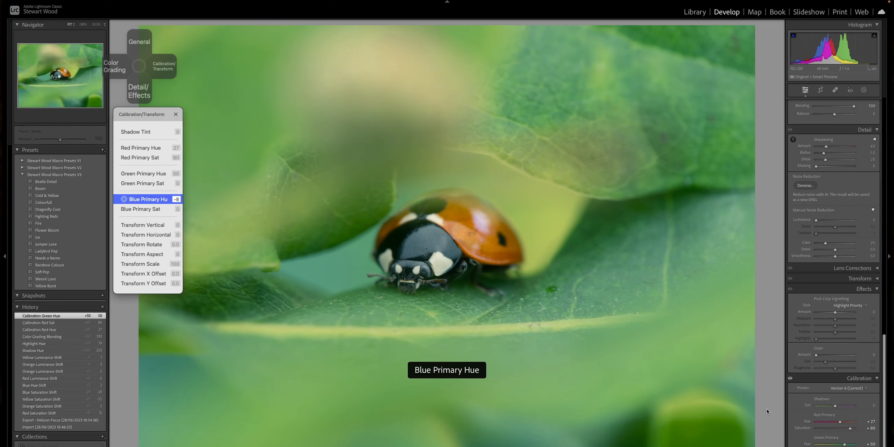
left_click(142, 209)
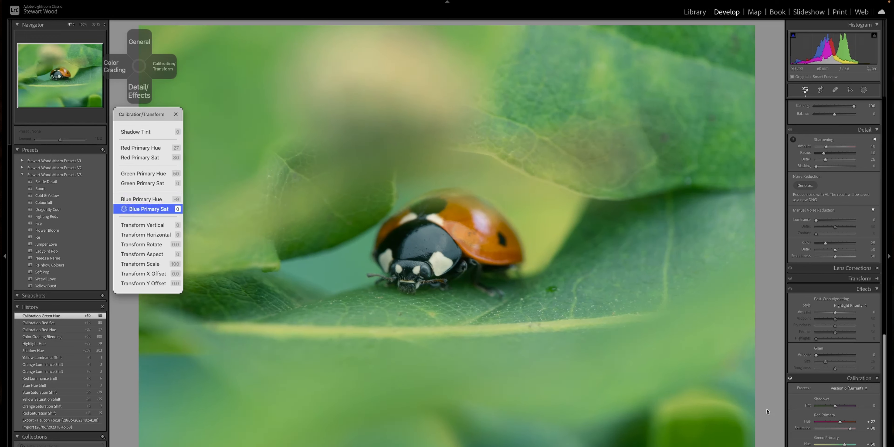
left_click_drag(173, 208, 142, 209)
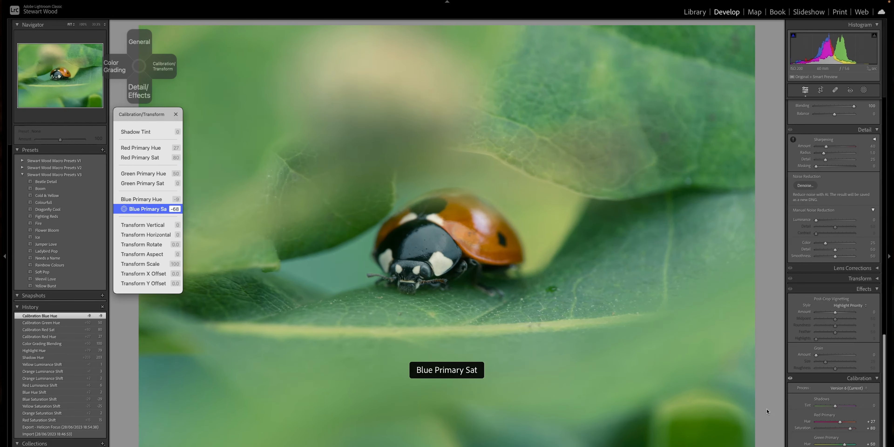
left_click_drag(168, 209, 165, 209)
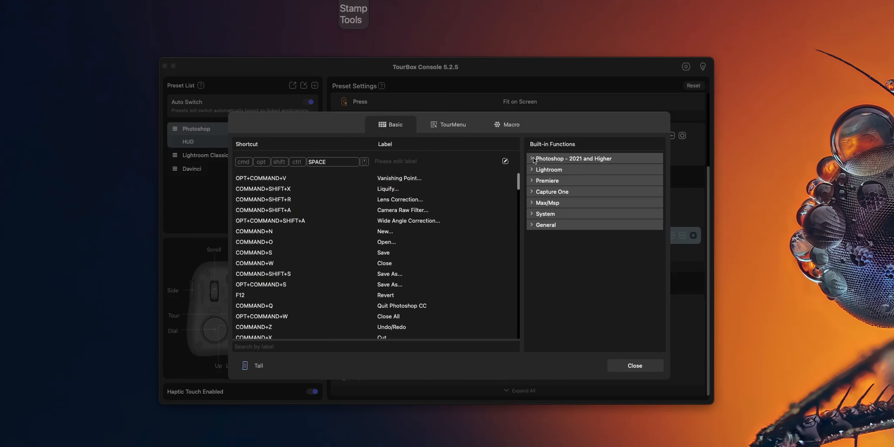
Close the shortcut dialog to return to the TourBox Console preset list
left_click(634, 365)
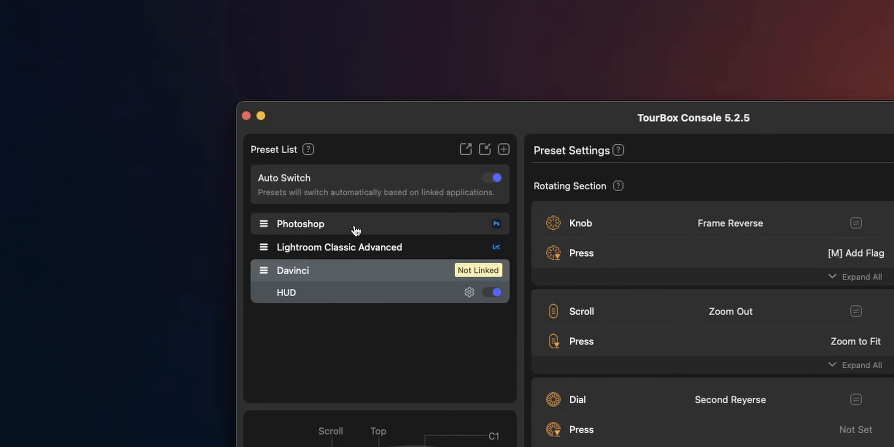
Select the Photoshop preset to show its button settings with Tall assigned to SPACE
left_click(300, 224)
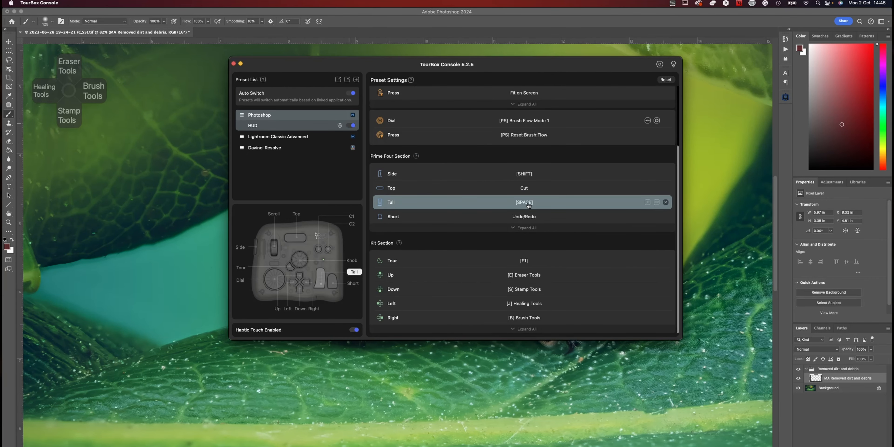
Browse the Tall button's Basic shortcuts, then switch to the TourMenu creation page
left_click(524, 202)
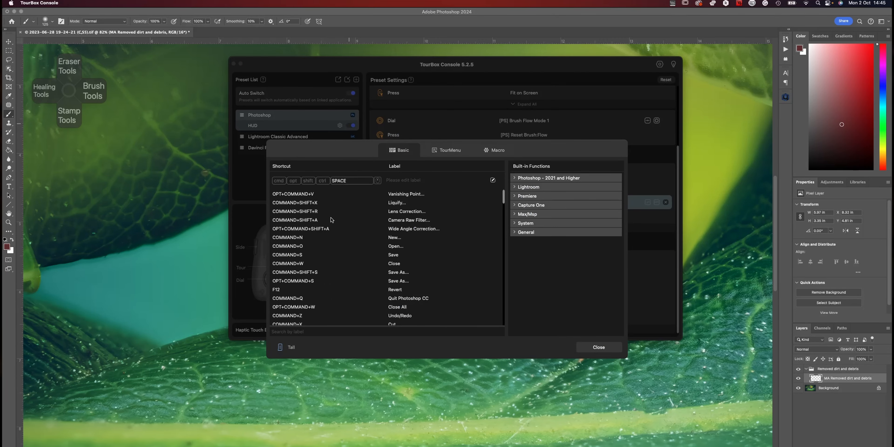
scroll("down", 3)
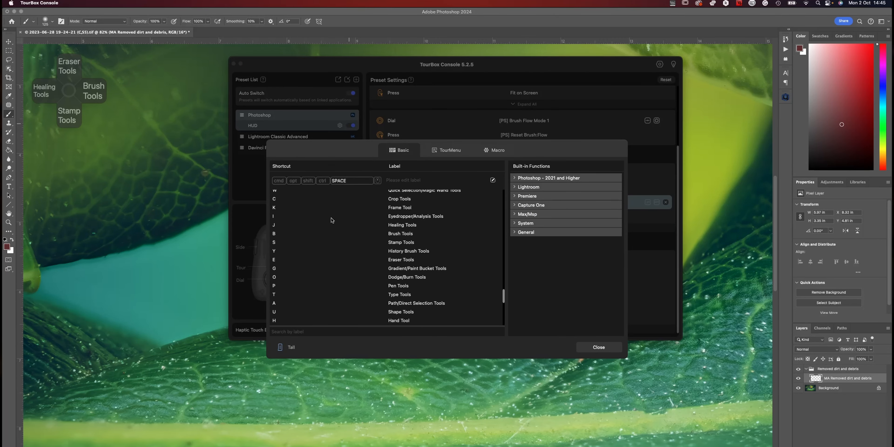
left_click(449, 150)
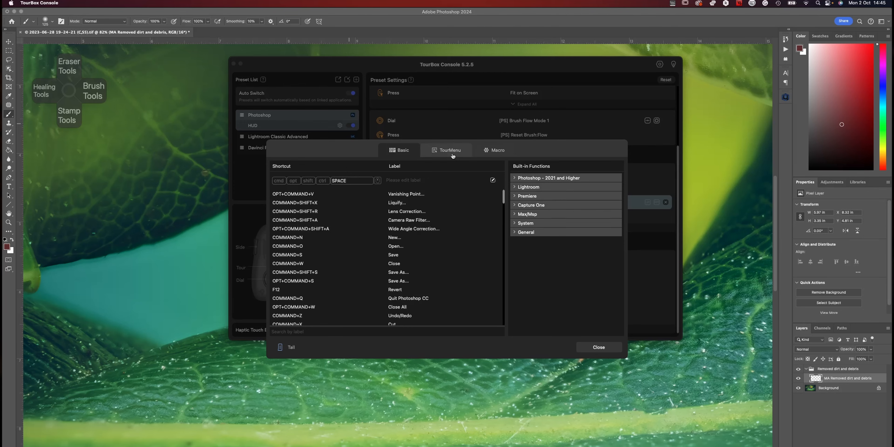
left_click(450, 149)
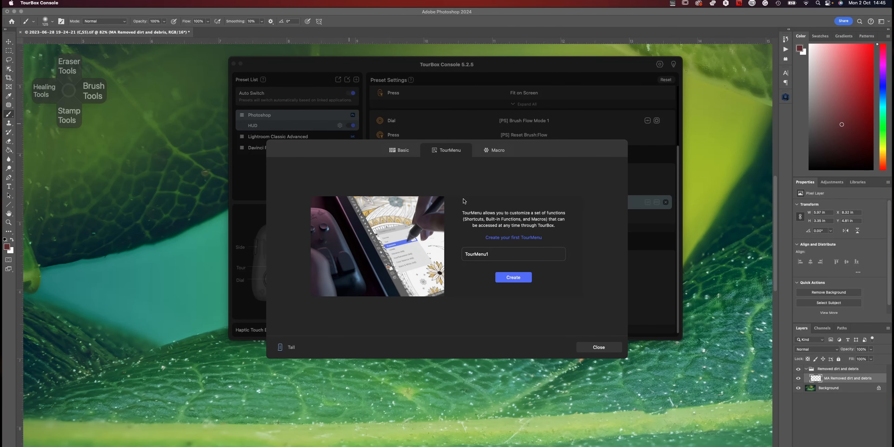